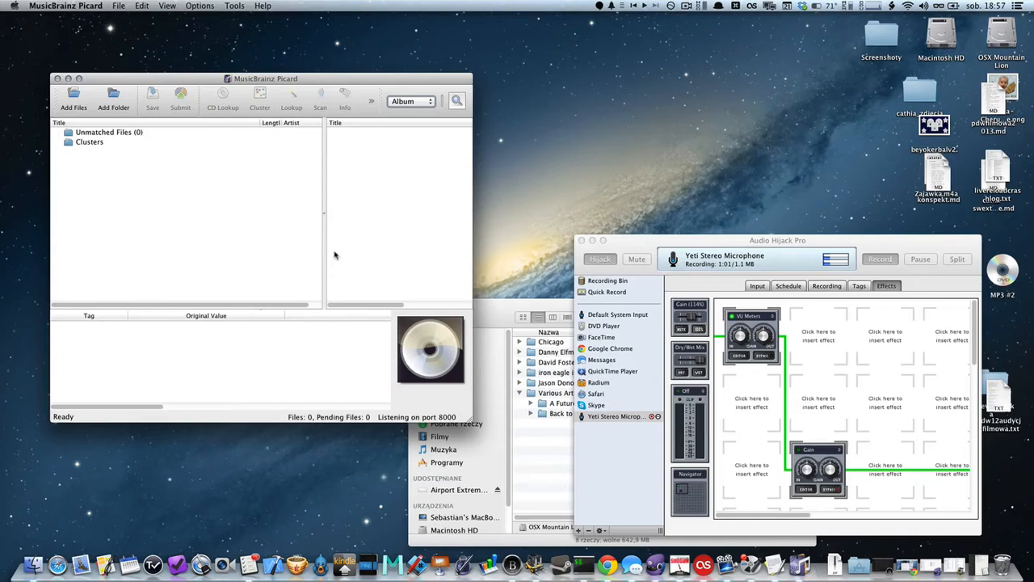
Drag the OST – Babylon 5 folder out onto the desktop
{"action": "left_click_drag", "start_coordinate": [324, 213], "coordinate": [251, 214]}
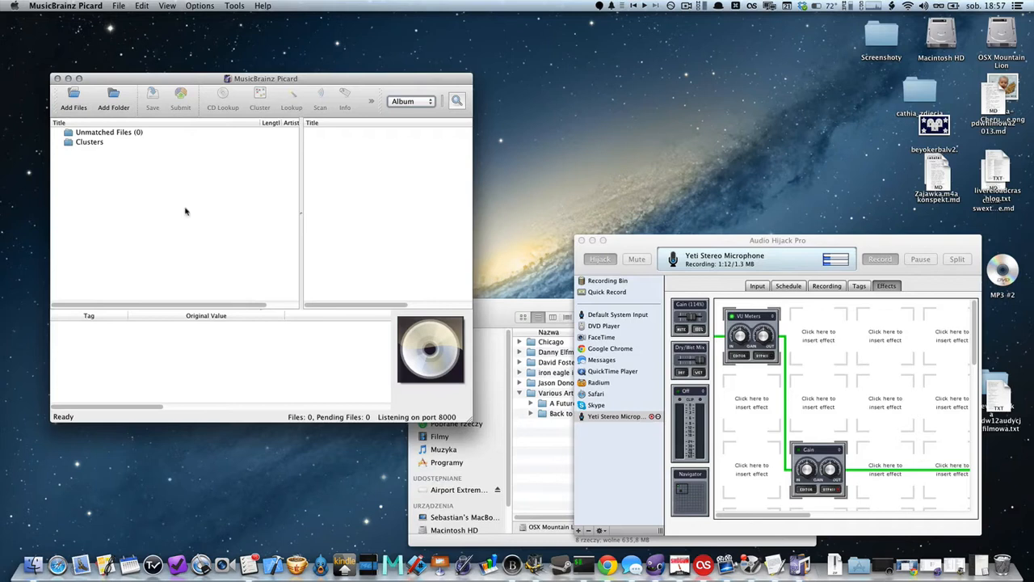
{"action": "mouse_move", "coordinate": [394, 213]}
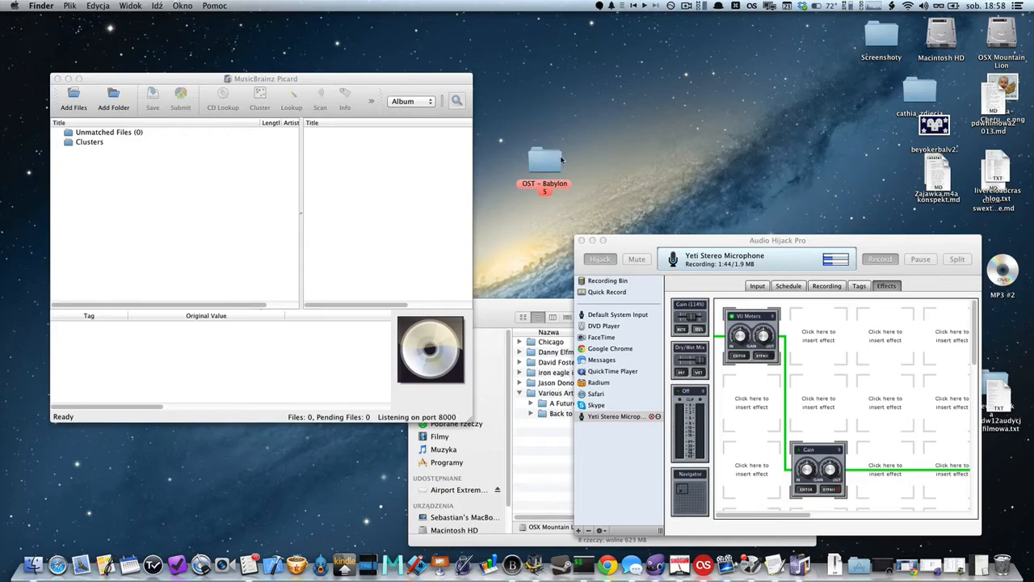
Show the dosnow music folder with its artist folders in Finder
{"action": "double_click", "coordinate": [543, 162]}
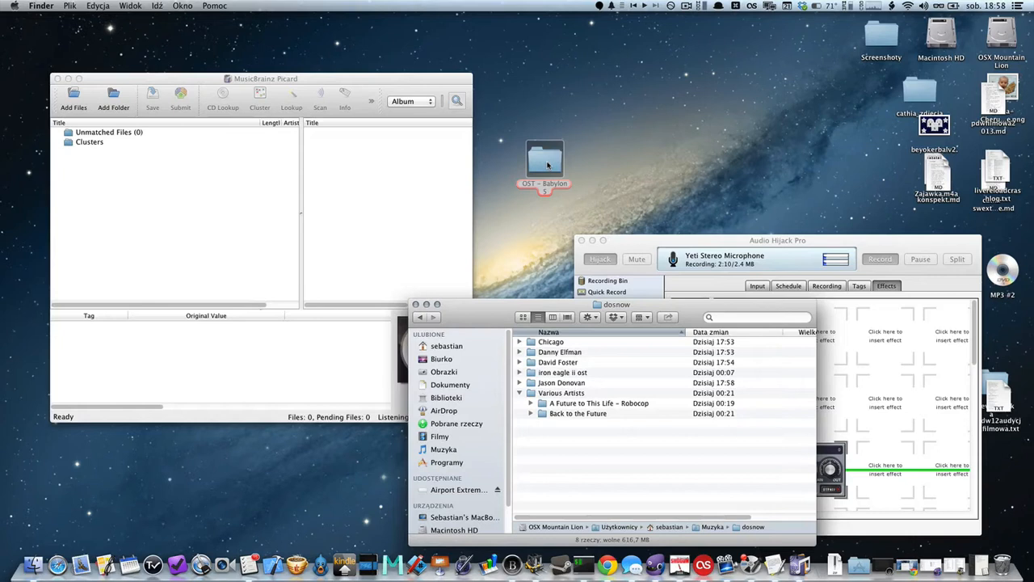
Load the 21 Babylon 5 tracks and match them to Babylon 5: Shadow Dancing via Cluster/Lookup
{"action": "left_click_drag", "start_coordinate": [545, 165], "coordinate": [123, 197]}
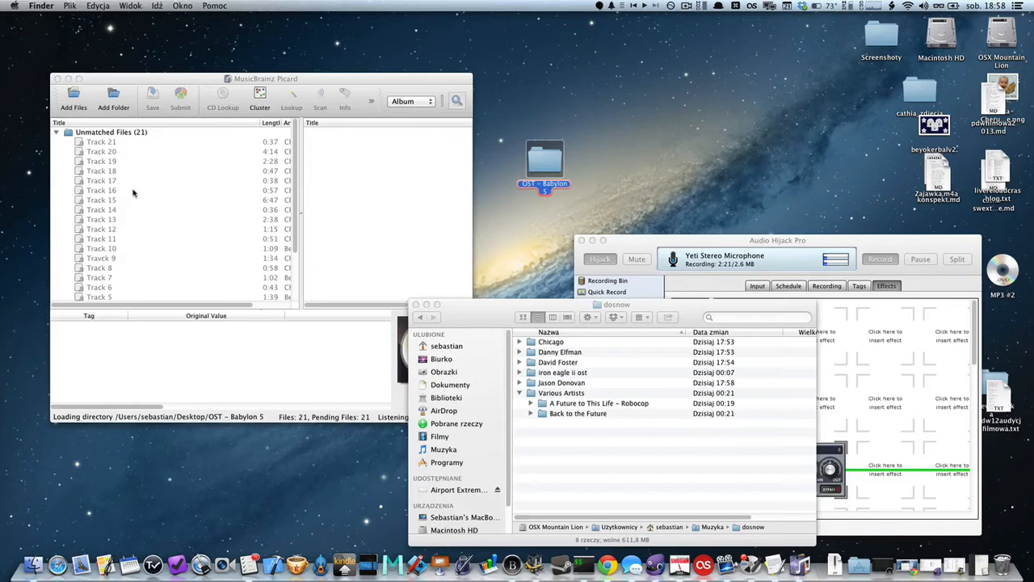
{"action": "left_click", "coordinate": [259, 97]}
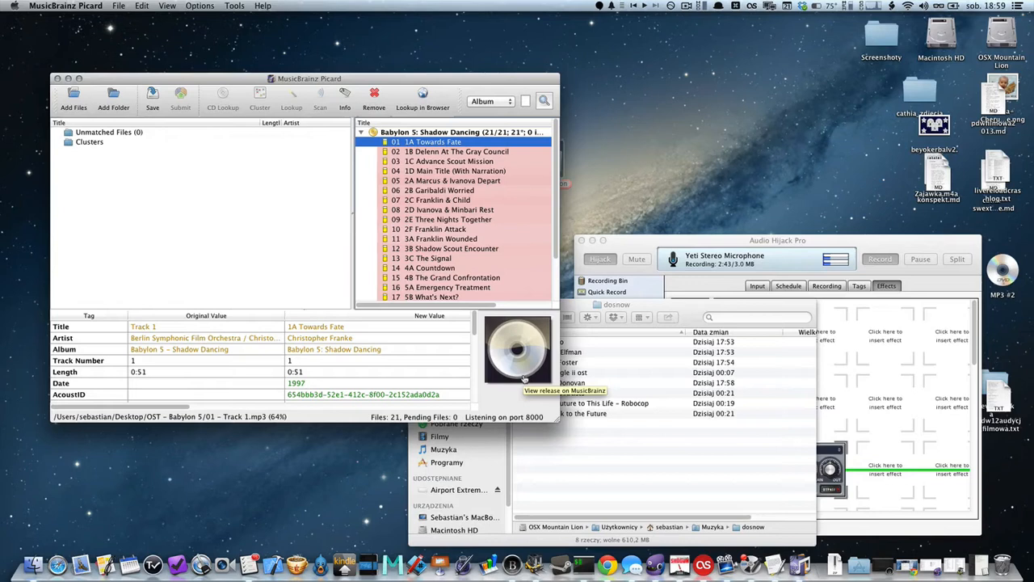
{"action": "mouse_move", "coordinate": [488, 236]}
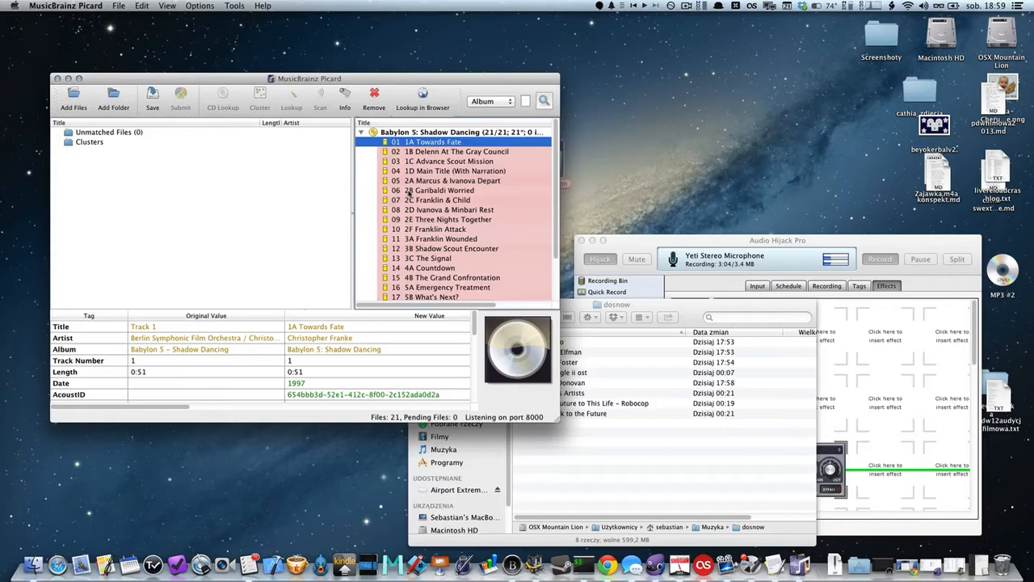
Show the merged tags for all 21 tracks: album Shadow Dancing, date 1997
{"action": "left_click", "coordinate": [461, 133]}
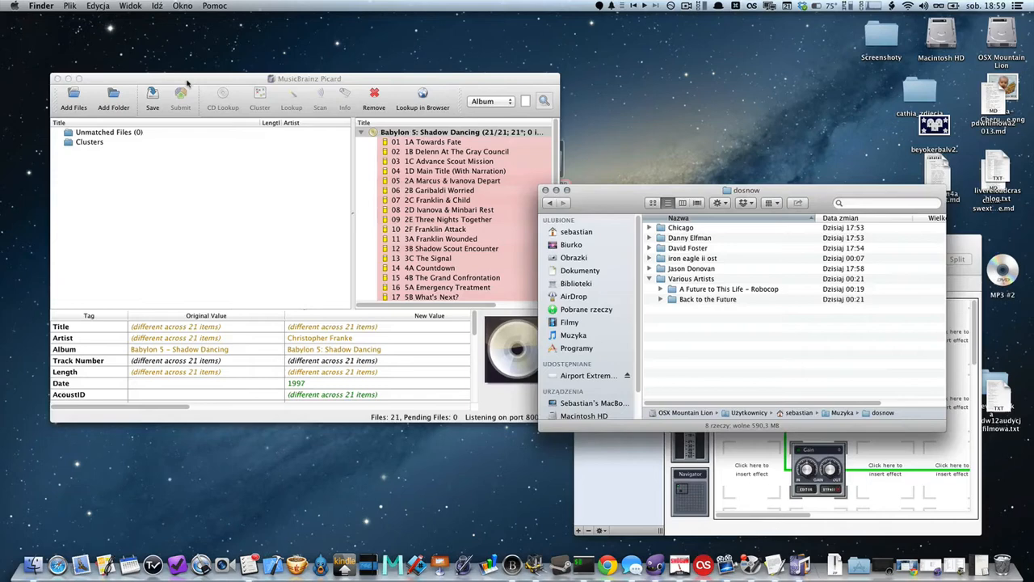
Reach Picard's Preferences and its file naming settings with renaming into dosnow
{"action": "left_click", "coordinate": [64, 6]}
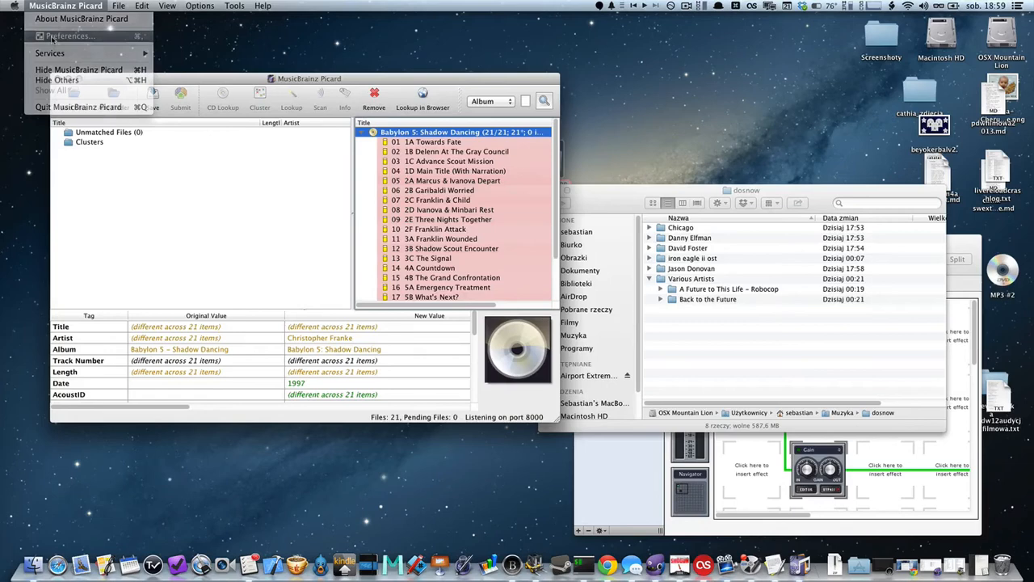
{"action": "left_click", "coordinate": [68, 36]}
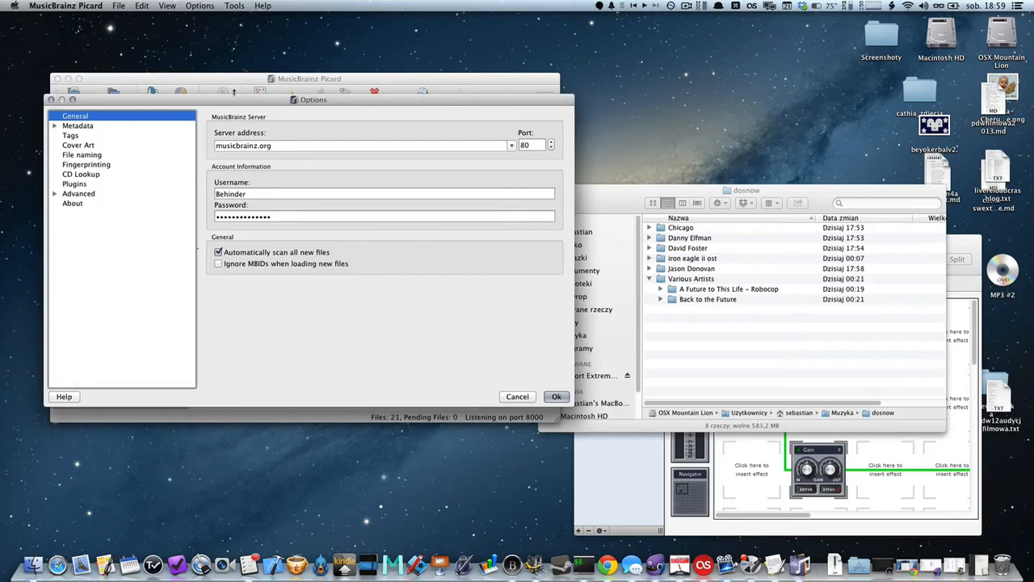
{"action": "mouse_move", "coordinate": [304, 236]}
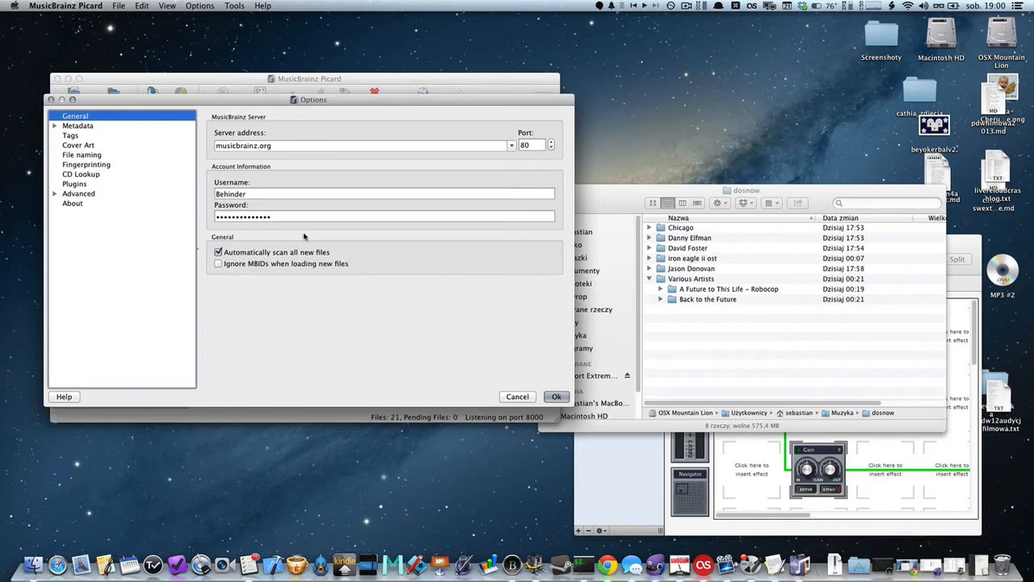
{"action": "left_click", "coordinate": [81, 155]}
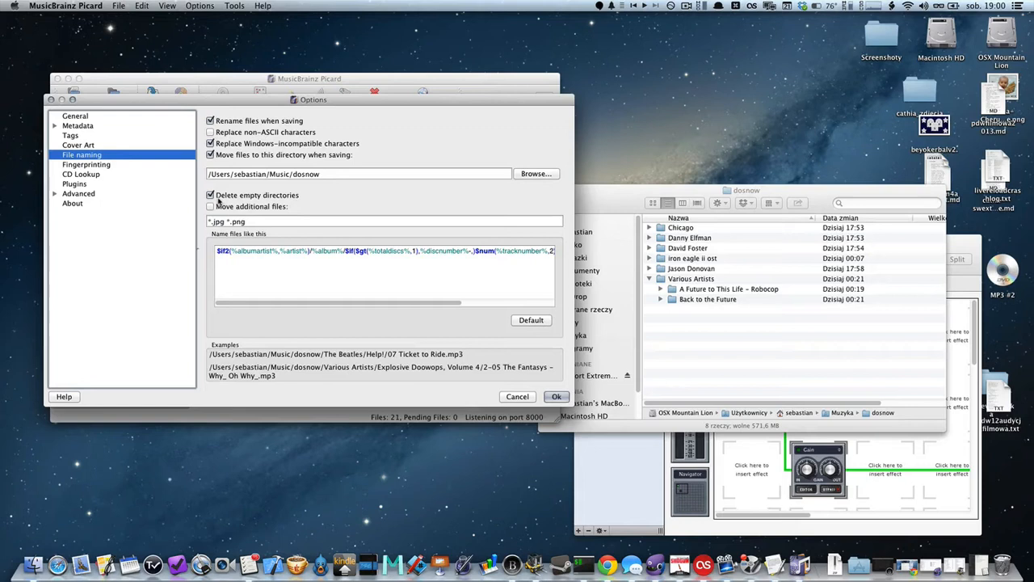
{"action": "mouse_move", "coordinate": [331, 165]}
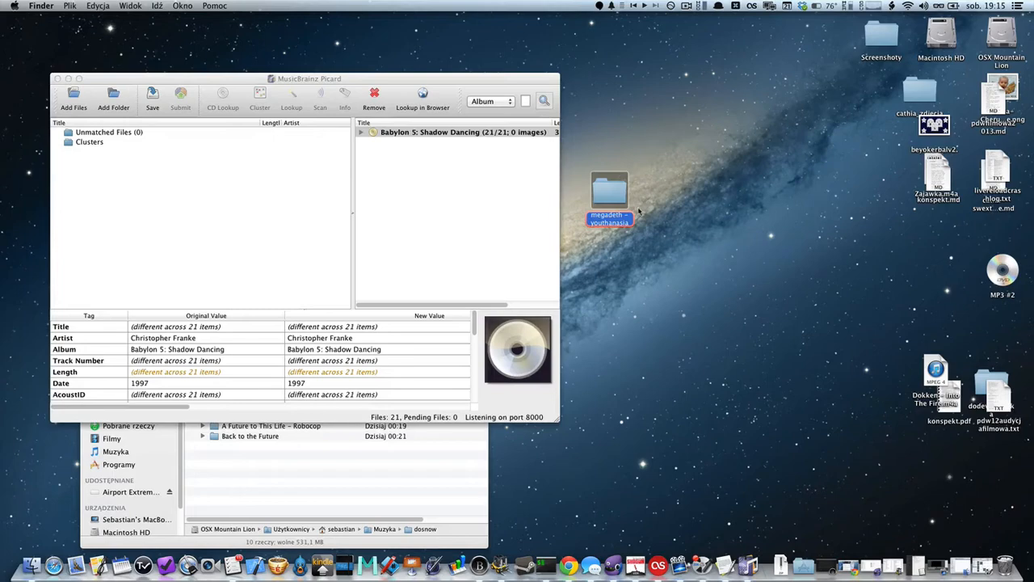
Open the Megadeth Youthanasia folder after the Babylon 5 album is saved
{"action": "double_click", "coordinate": [607, 194]}
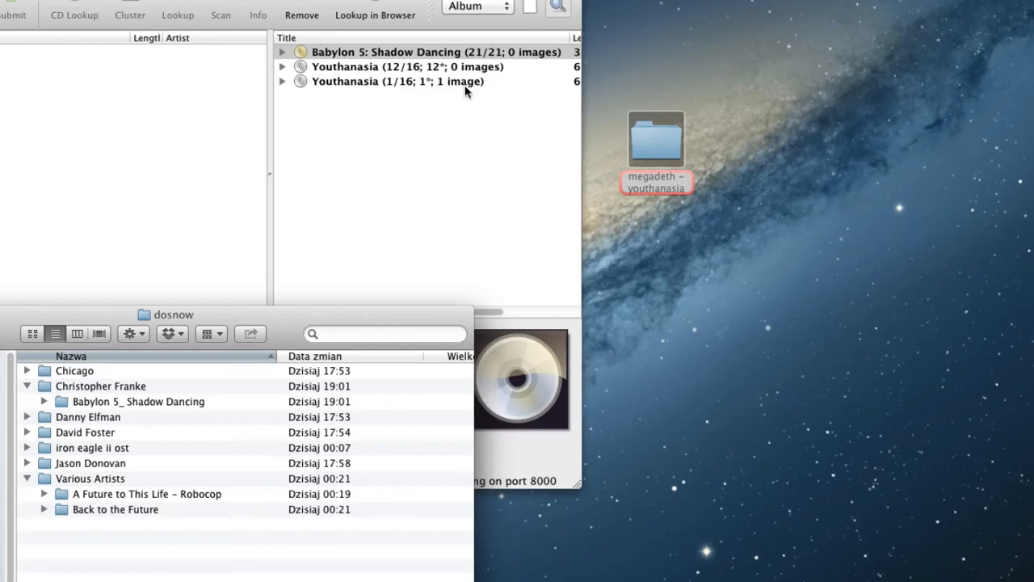
Inspect the one-track Youthanasia entry dated 2004-08-09 with cover art
{"action": "left_click", "coordinate": [396, 81]}
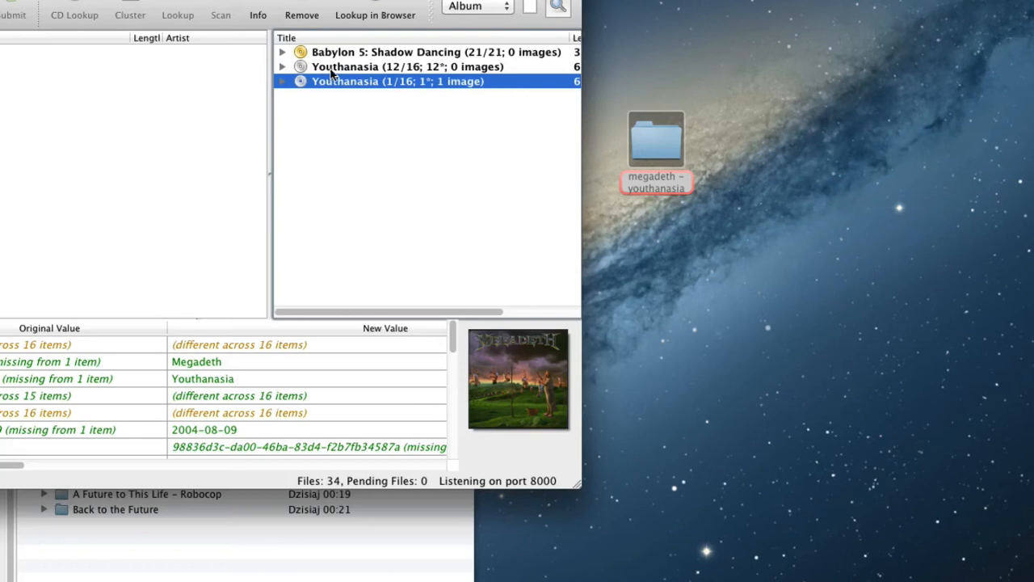
Expand the twelve-track Youthanasia release and bring up its album actions
{"action": "left_click", "coordinate": [396, 66]}
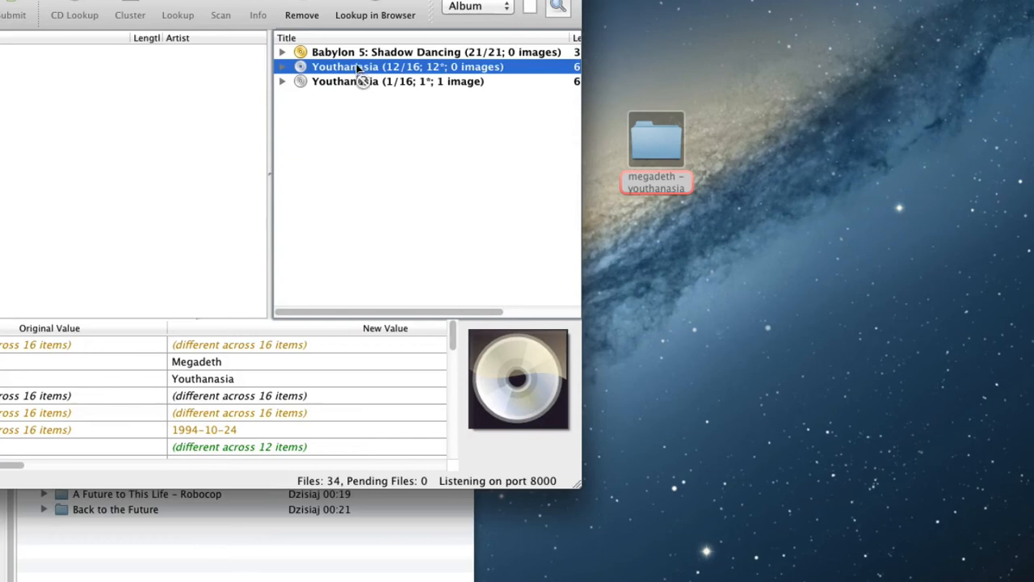
{"action": "left_click", "coordinate": [281, 81]}
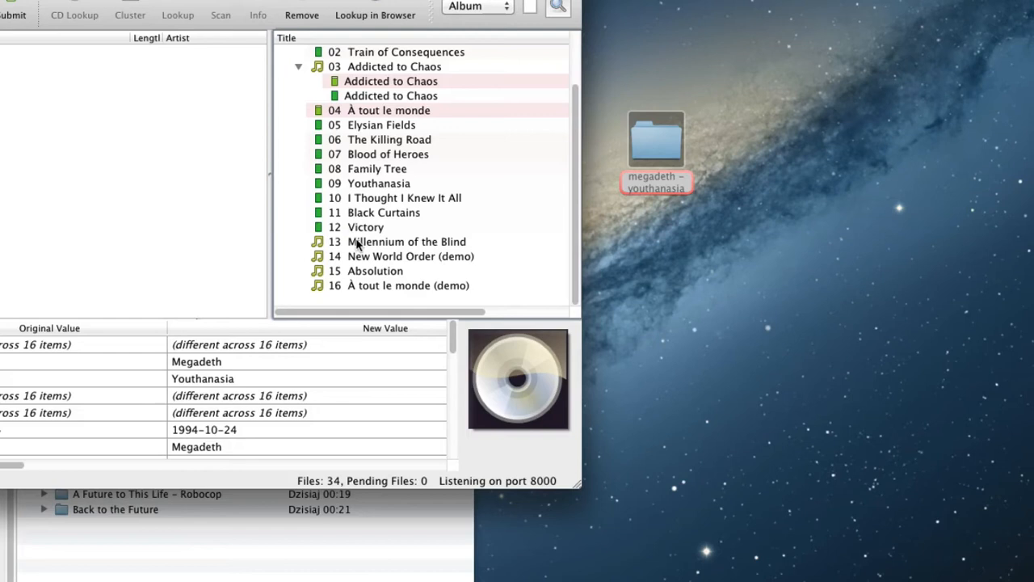
{"action": "mouse_move", "coordinate": [350, 271]}
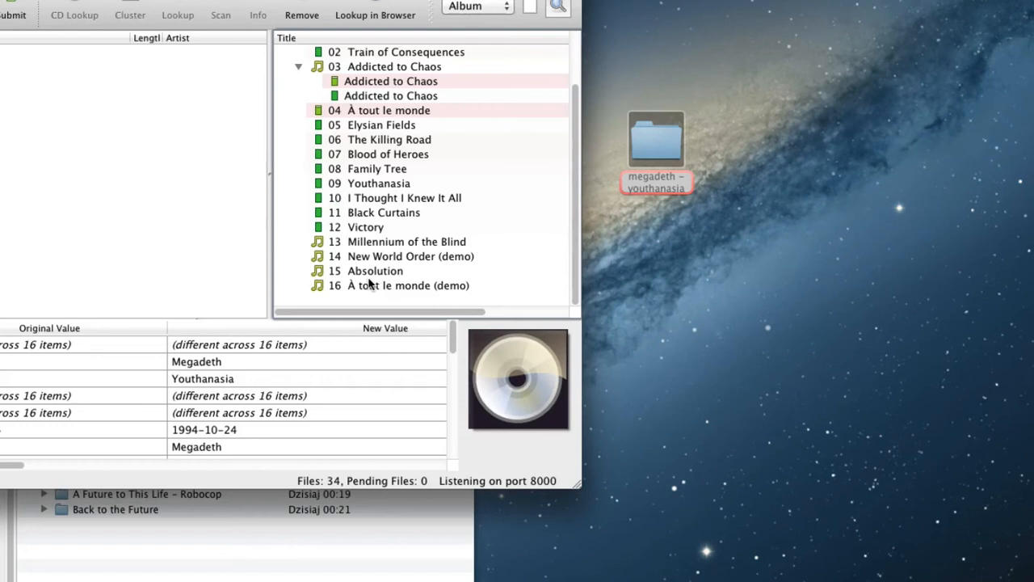
{"action": "mouse_move", "coordinate": [388, 271]}
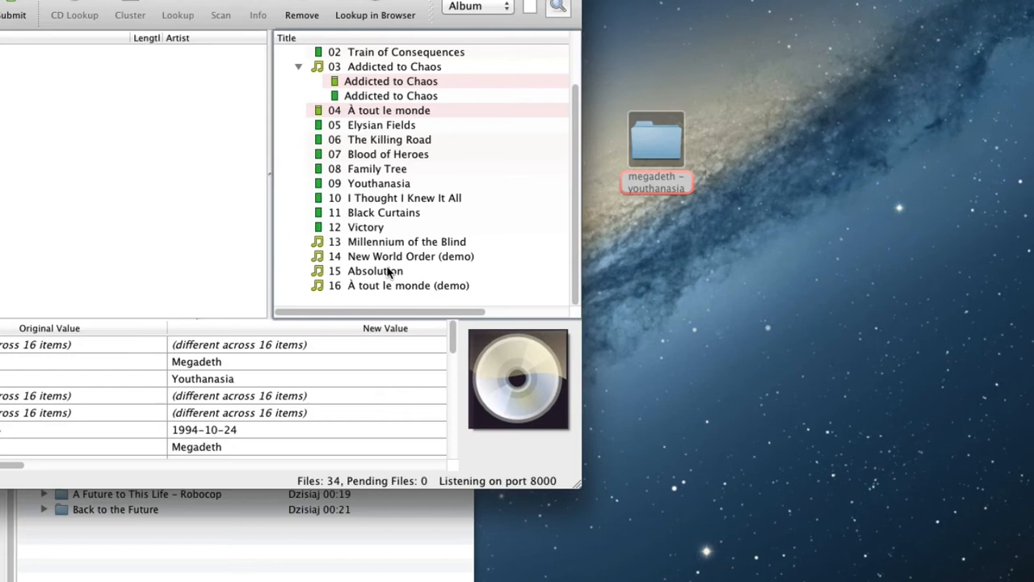
{"action": "mouse_move", "coordinate": [366, 260]}
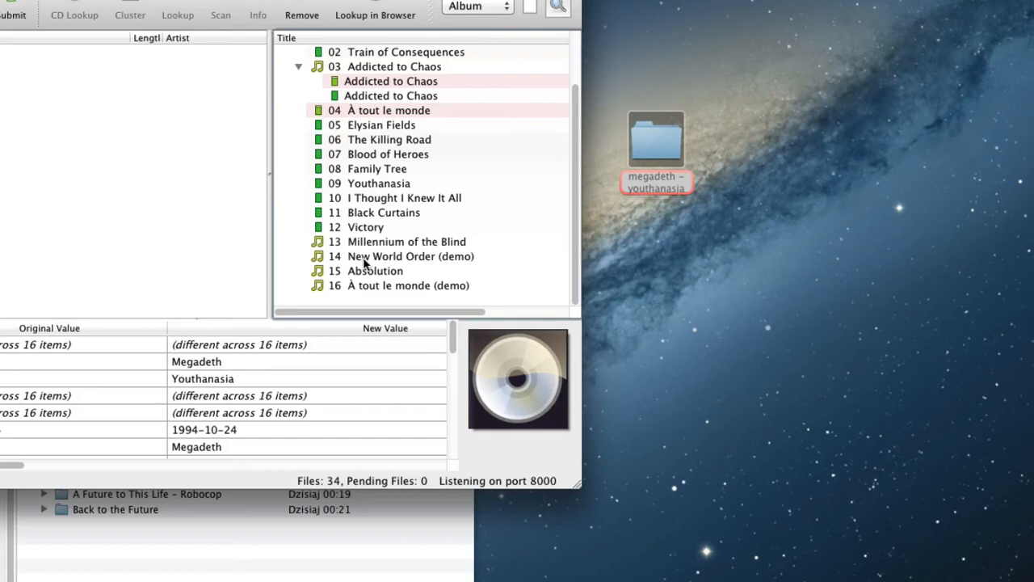
{"action": "right_click", "coordinate": [355, 81]}
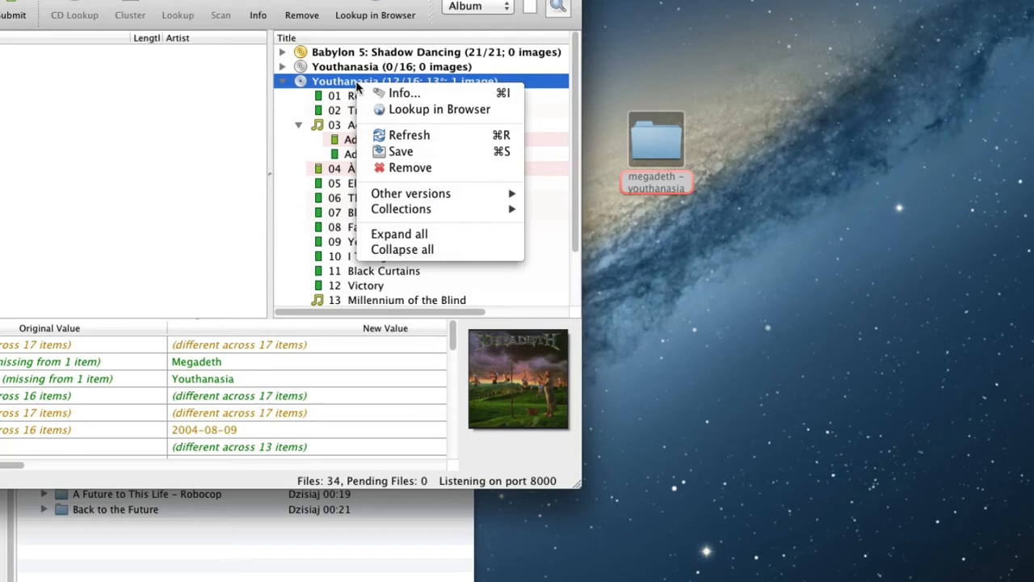
{"action": "mouse_move", "coordinate": [410, 194]}
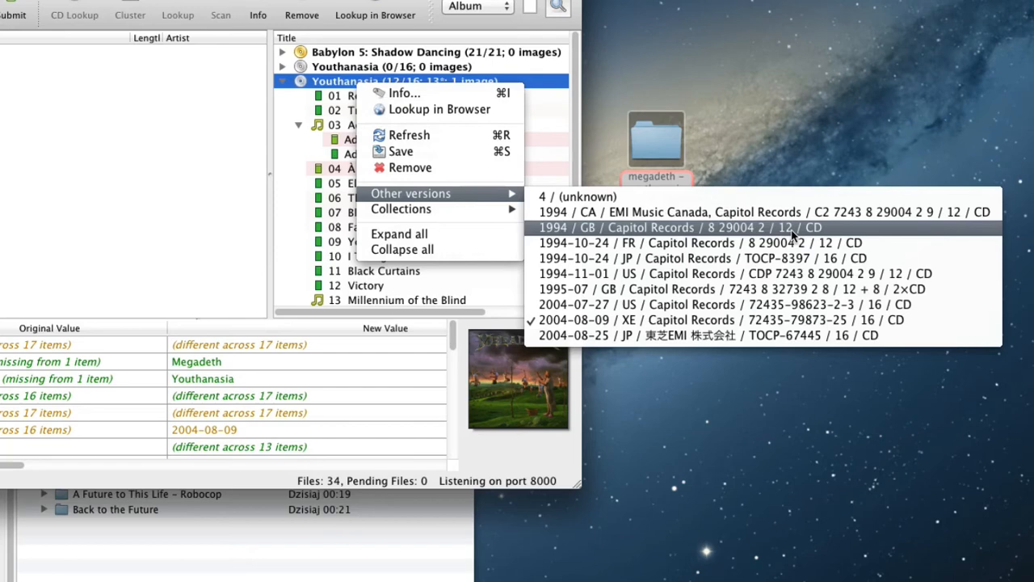
Switch Youthanasia to the 1994 / GB / Capitol Records / 12-track CD version
{"action": "left_click", "coordinate": [678, 226]}
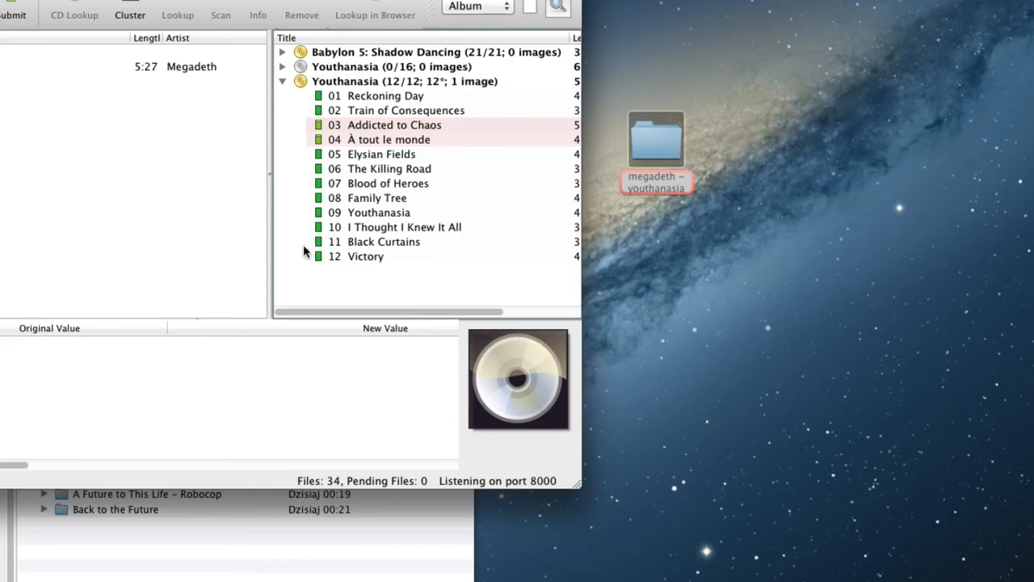
Save the twelve Youthanasia tracks into a Megadeth/Youthanasia folder in dosnow
{"action": "left_click", "coordinate": [396, 81]}
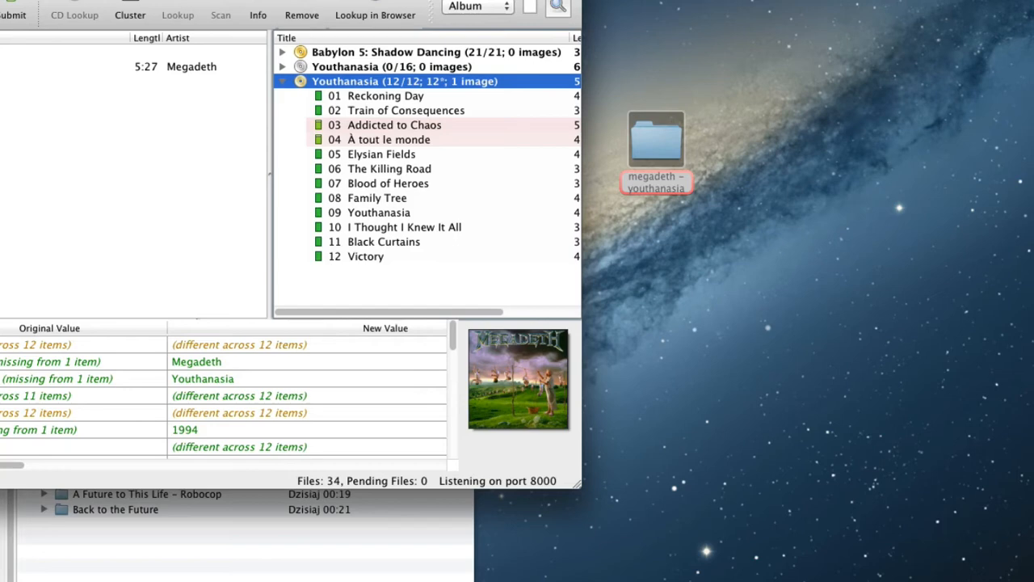
{"action": "right_click", "coordinate": [346, 81]}
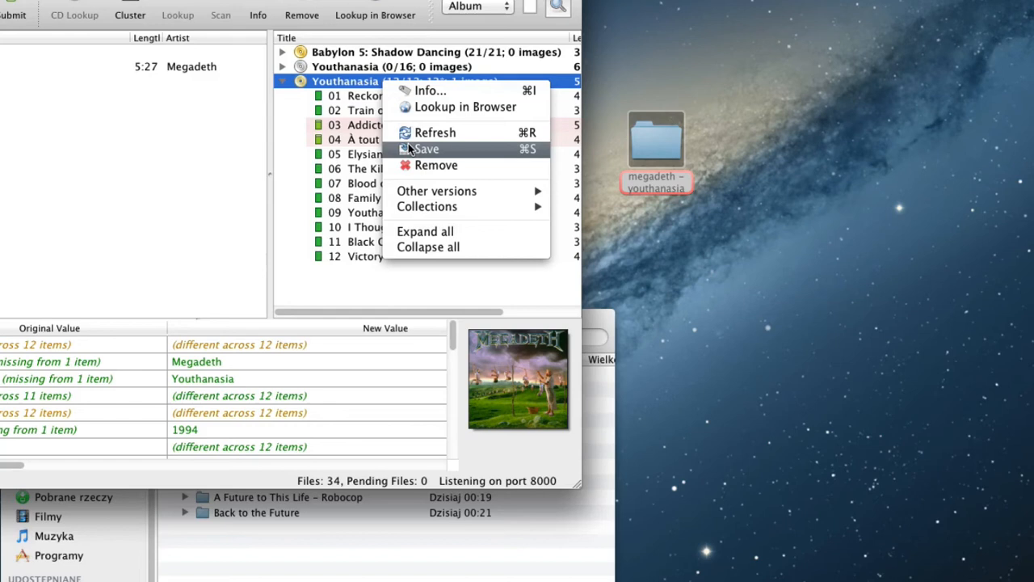
{"action": "left_click", "coordinate": [427, 149]}
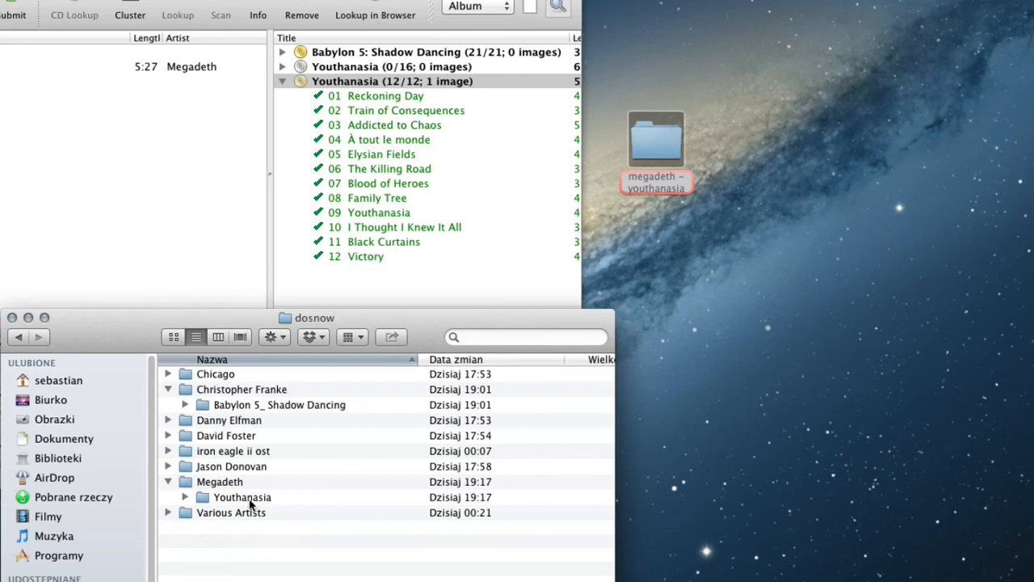
Bring Picard's saved Youthanasia album view forward over the Finder music listing
{"action": "left_click", "coordinate": [392, 81]}
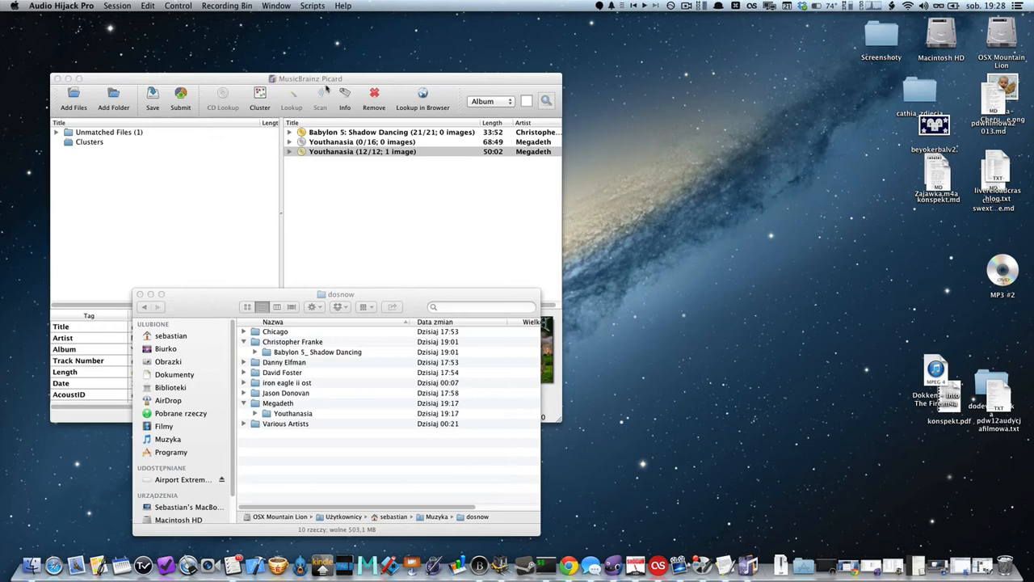
{"action": "left_click", "coordinate": [362, 152]}
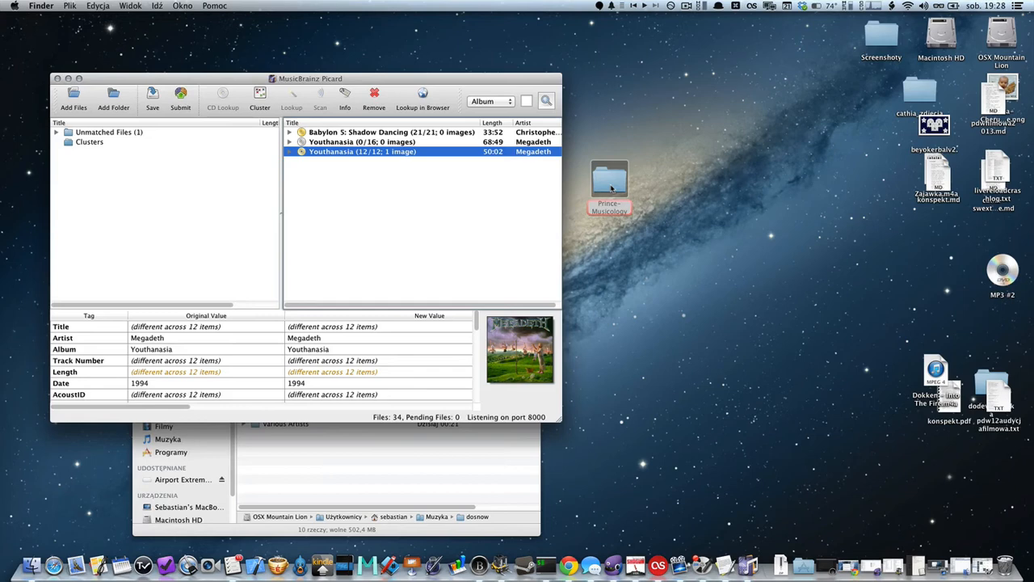
Load the Prince - Musicology folder and match it to the 2004 12-track Musicology release
{"action": "double_click", "coordinate": [608, 178]}
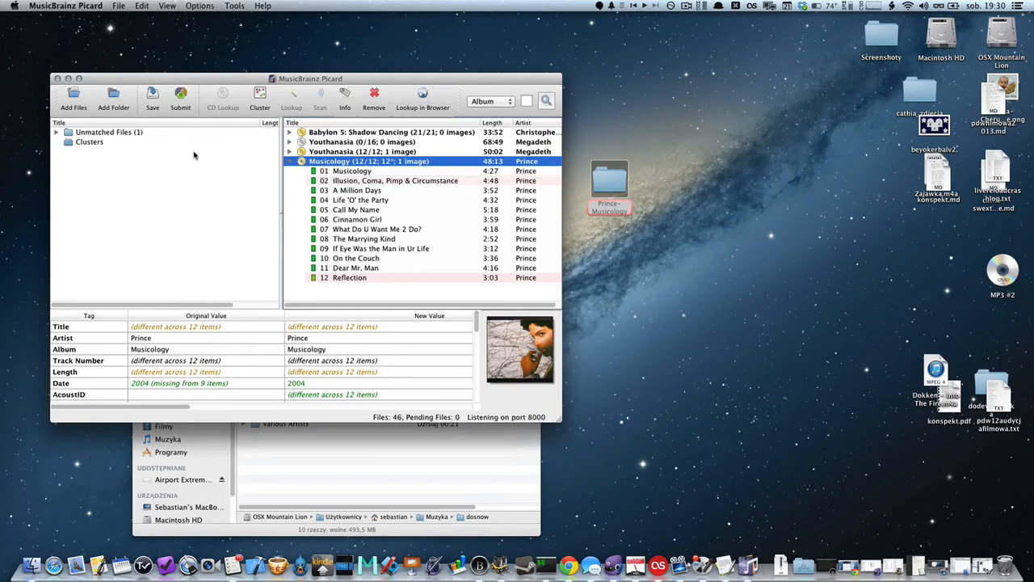
{"action": "mouse_move", "coordinate": [223, 152]}
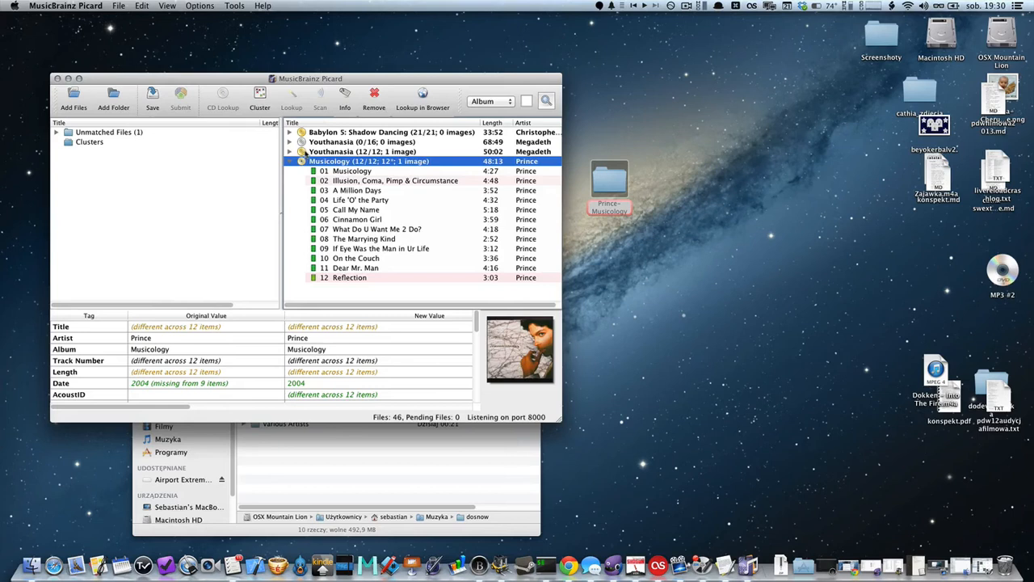
Save the Musicology album so its twelve tracks land in dosnow/Prince/Musicology
{"action": "left_click", "coordinate": [363, 152]}
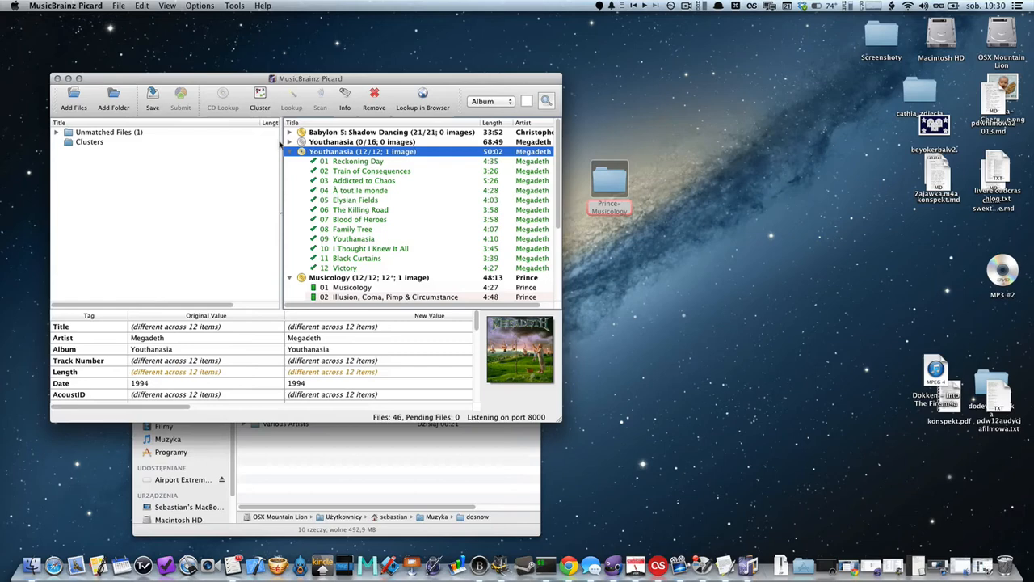
{"action": "right_click", "coordinate": [368, 161]}
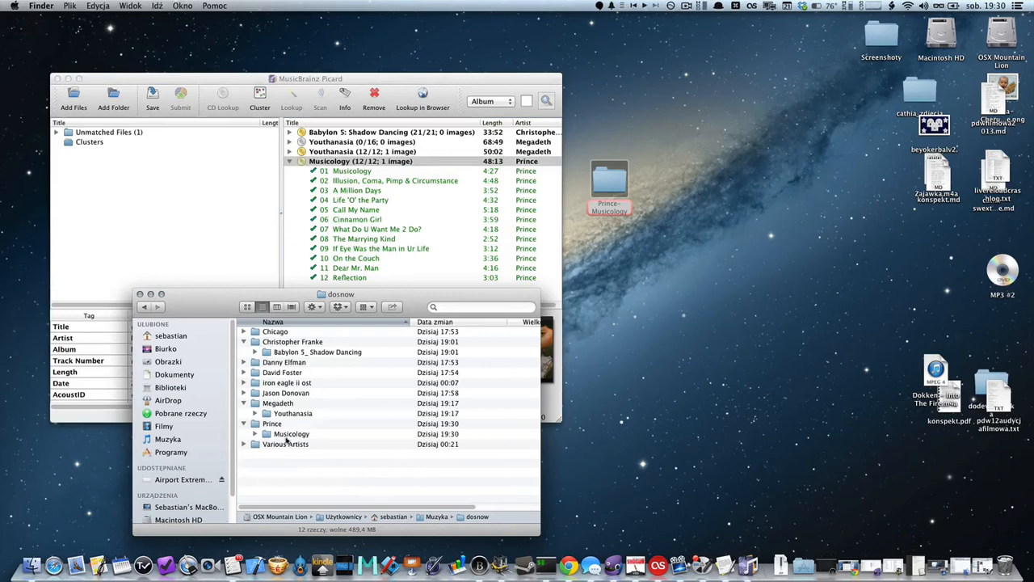
Expand Finder's Prince/Musicology folder to show the twelve renamed MP3 tracks
{"action": "left_click", "coordinate": [255, 433]}
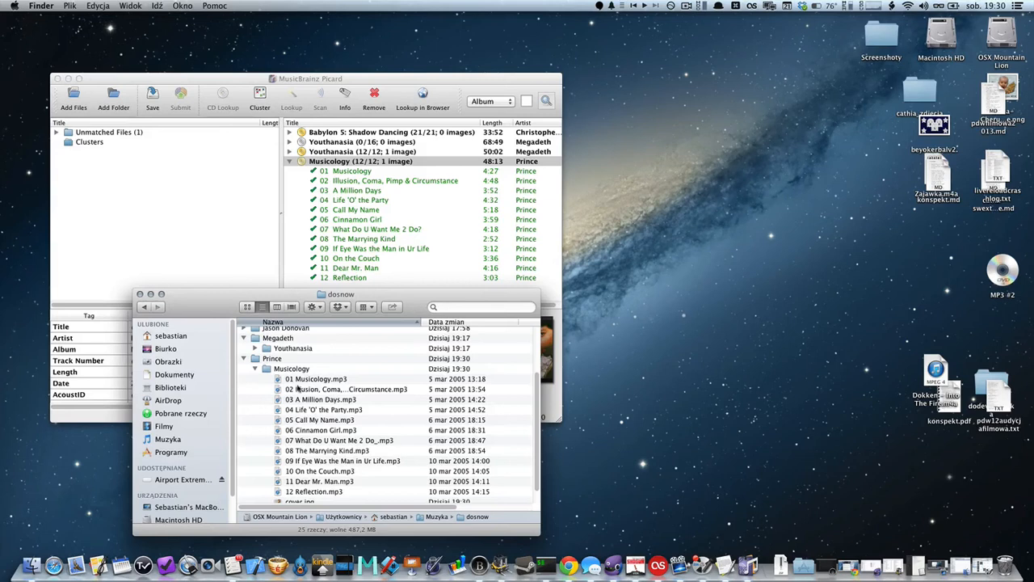
{"action": "scroll", "scroll_direction": "down", "scroll_amount": 3}
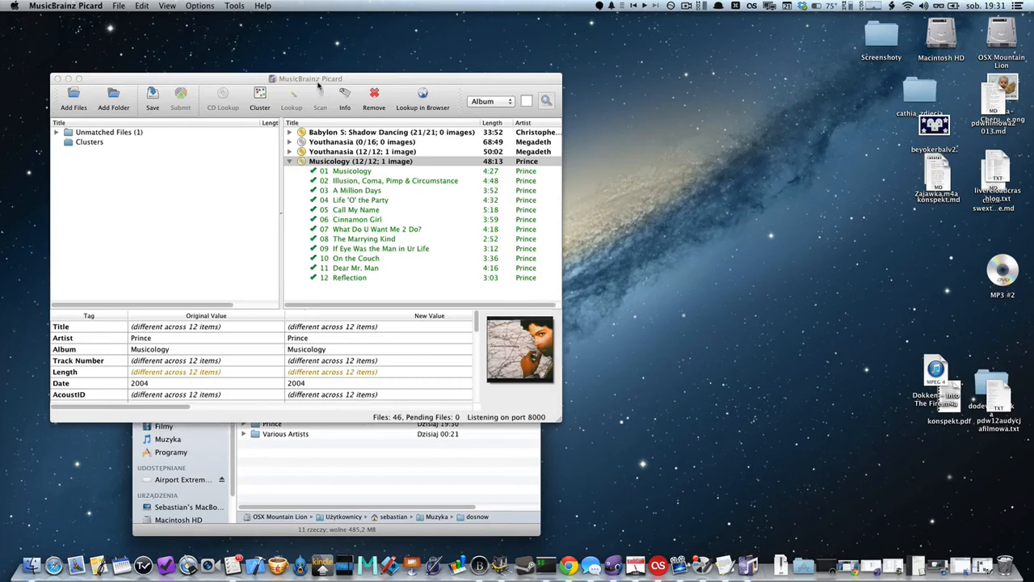
Collapse the Musicology album so all four albums appear as single rows
{"action": "left_click", "coordinate": [361, 162]}
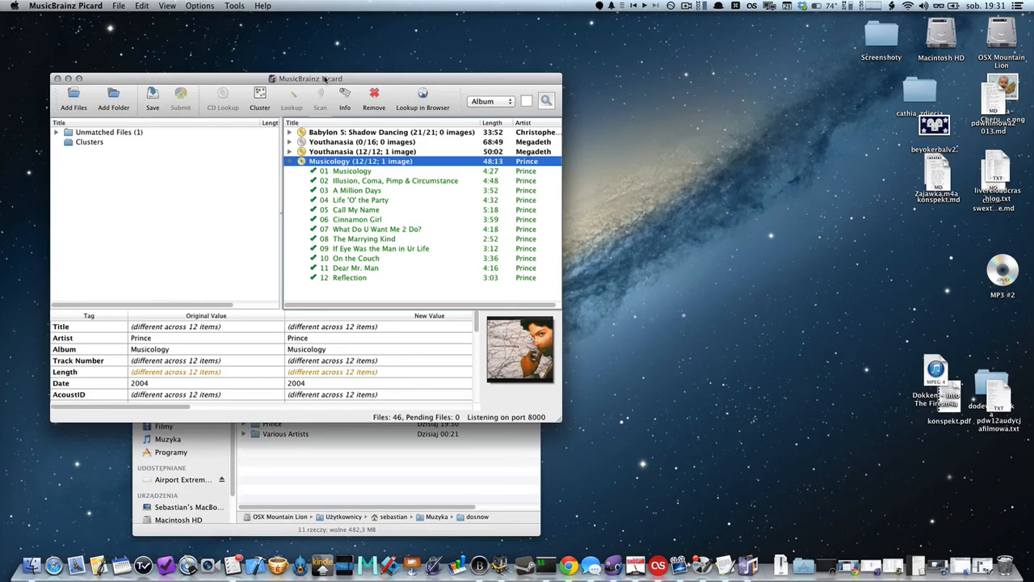
{"action": "left_click", "coordinate": [300, 162]}
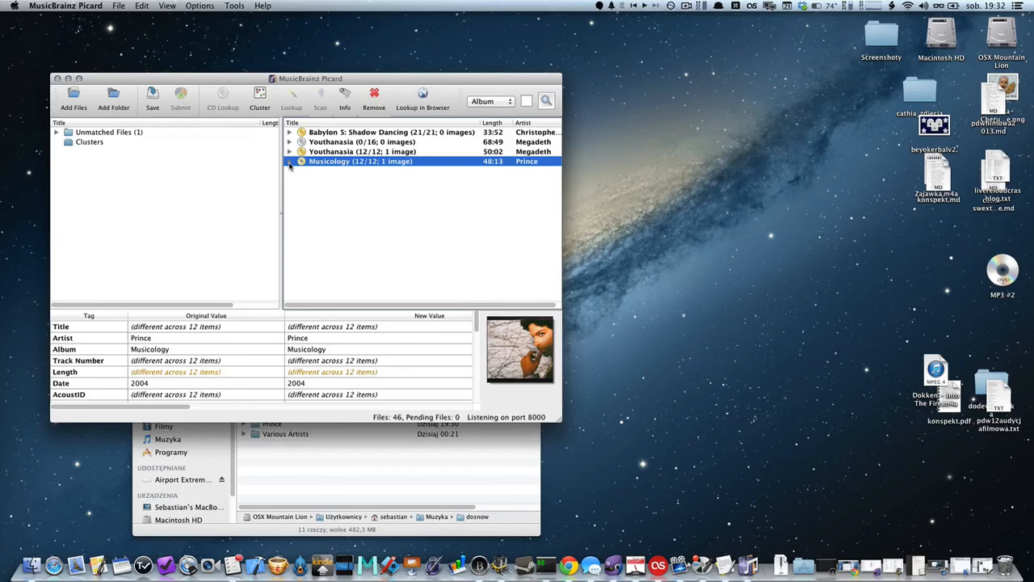